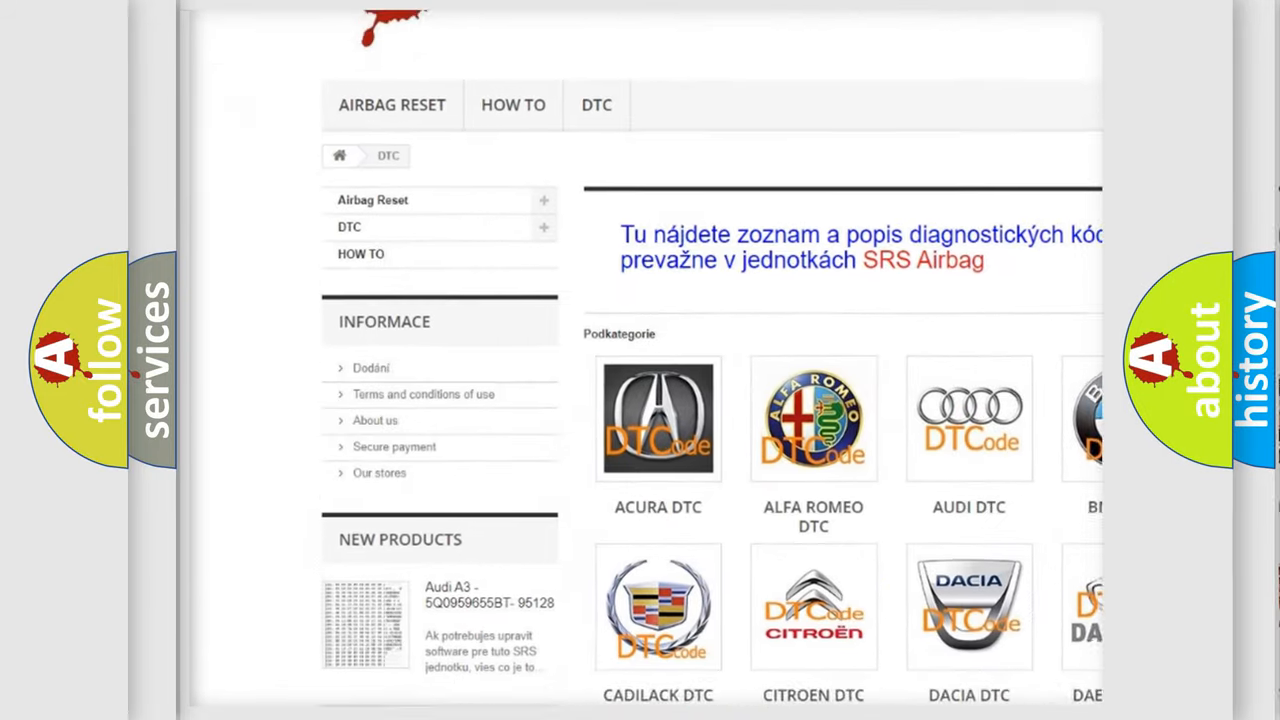
scroll(down, 3)
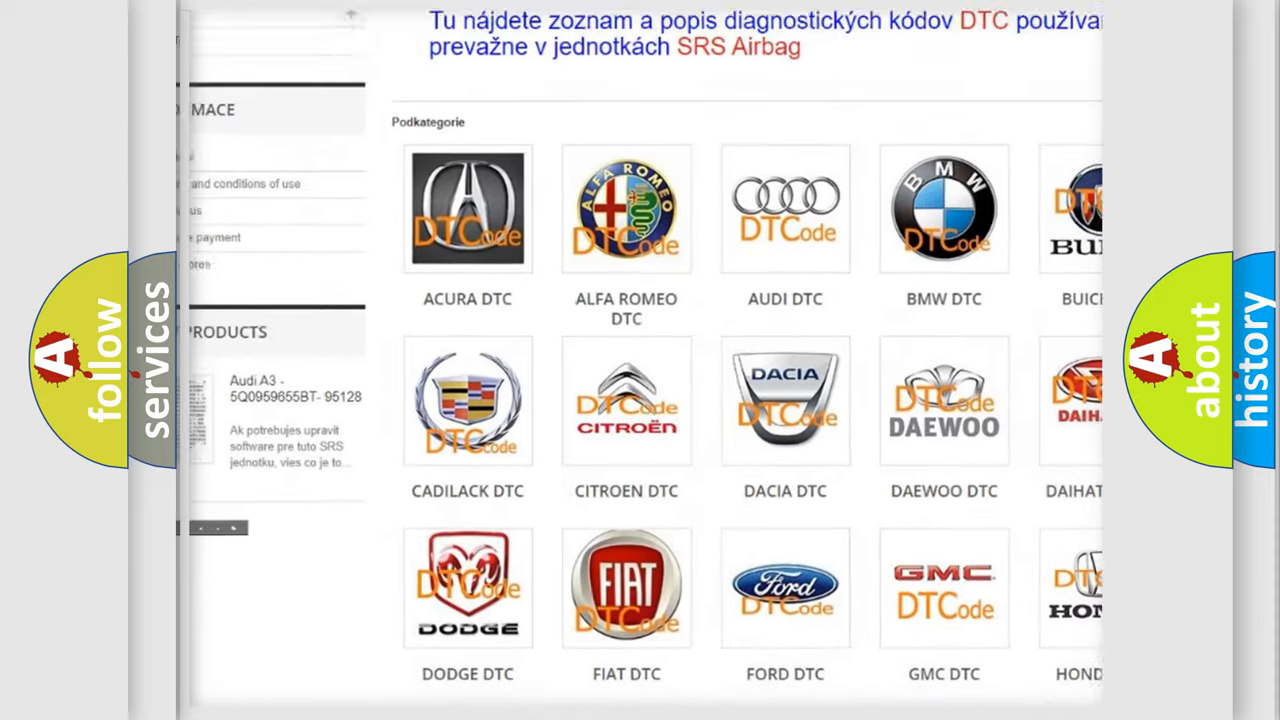
scroll(down, 3)
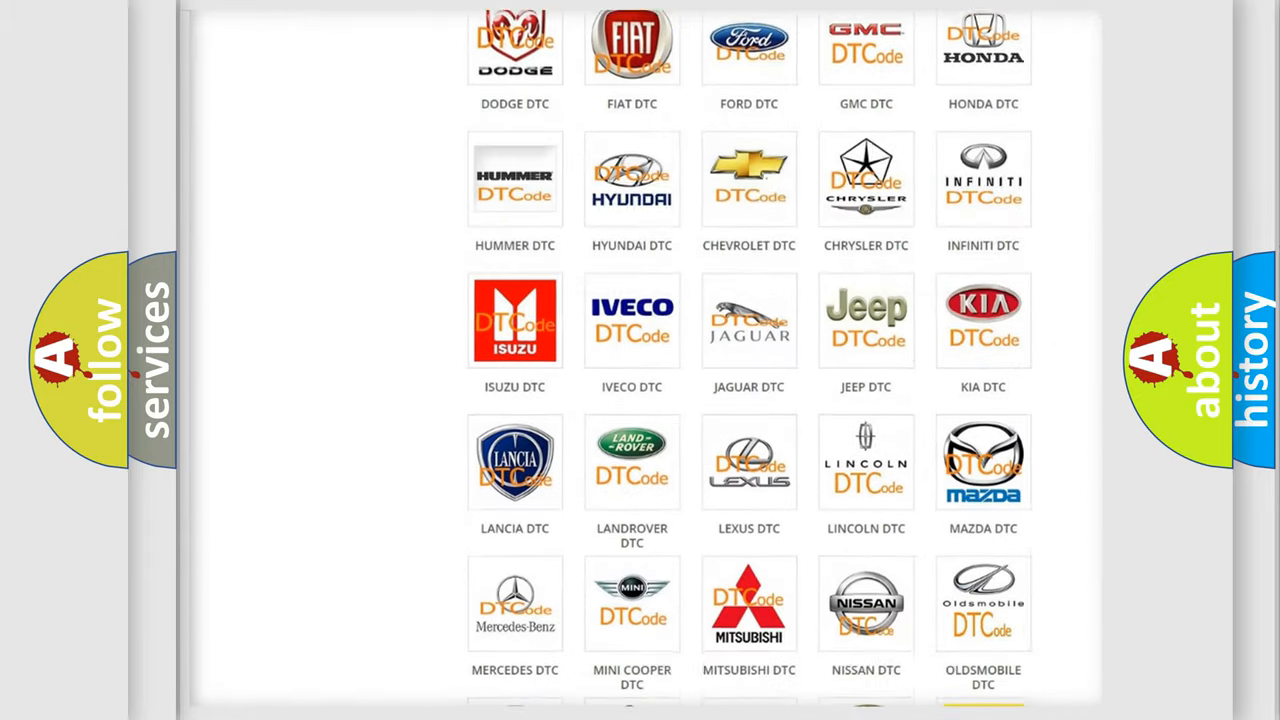